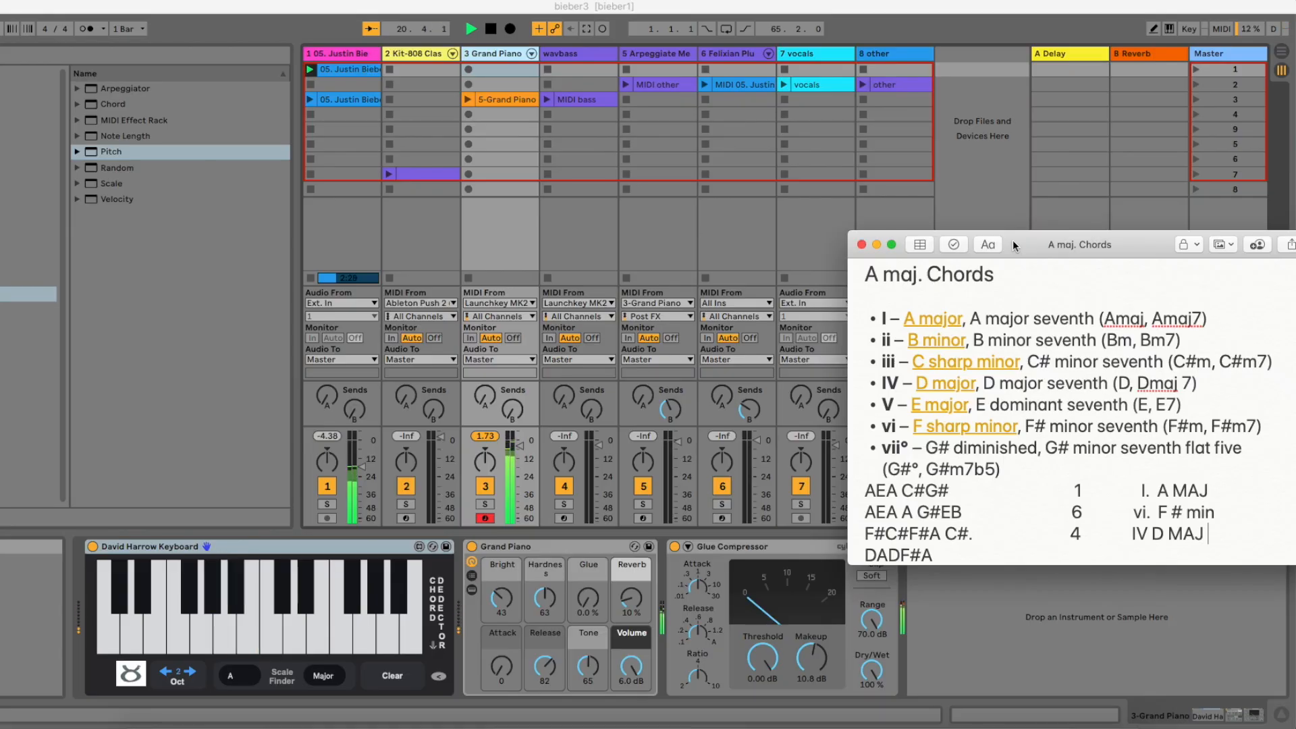
# - Sound an A note on the chord keyboard track while the A major chord notes stay visible
pyautogui.click(387, 610)
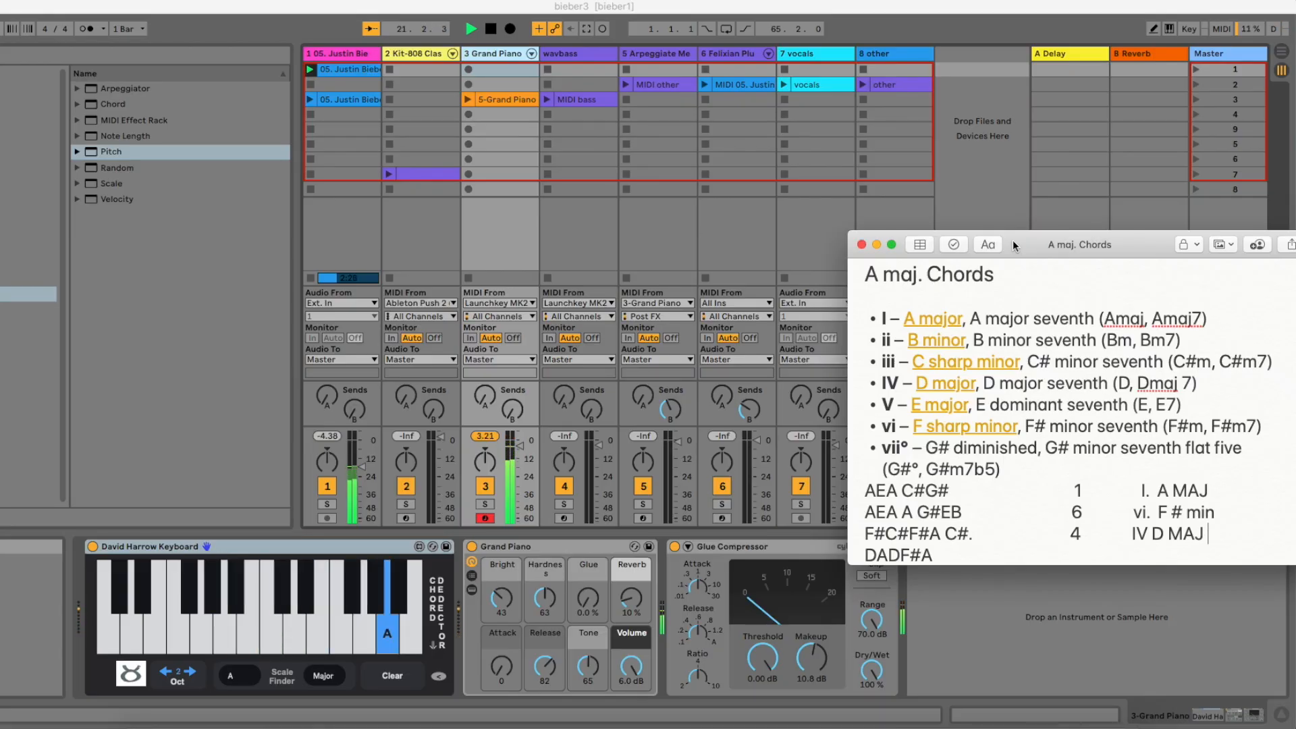